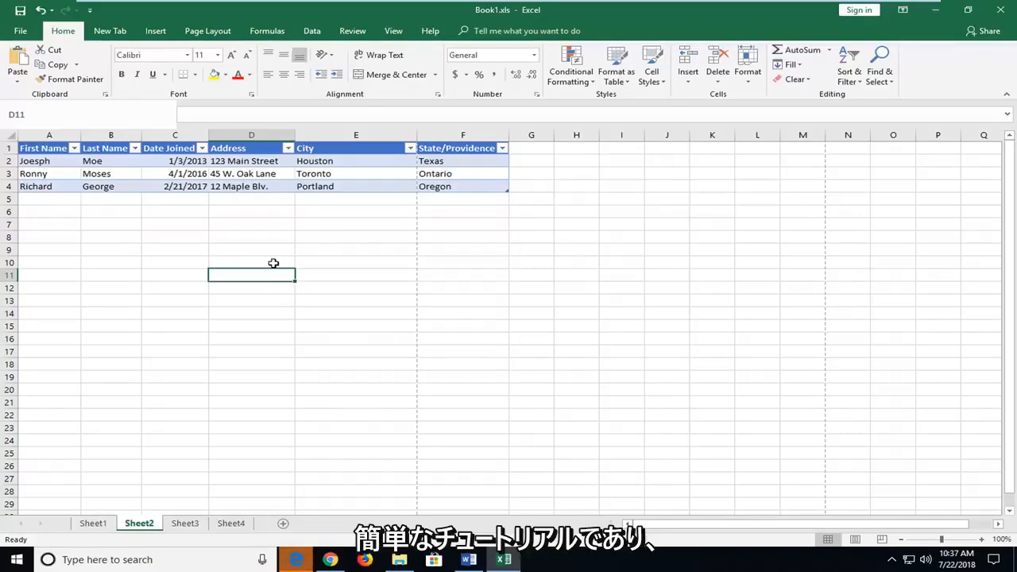
pyautogui.moveTo(197, 258)
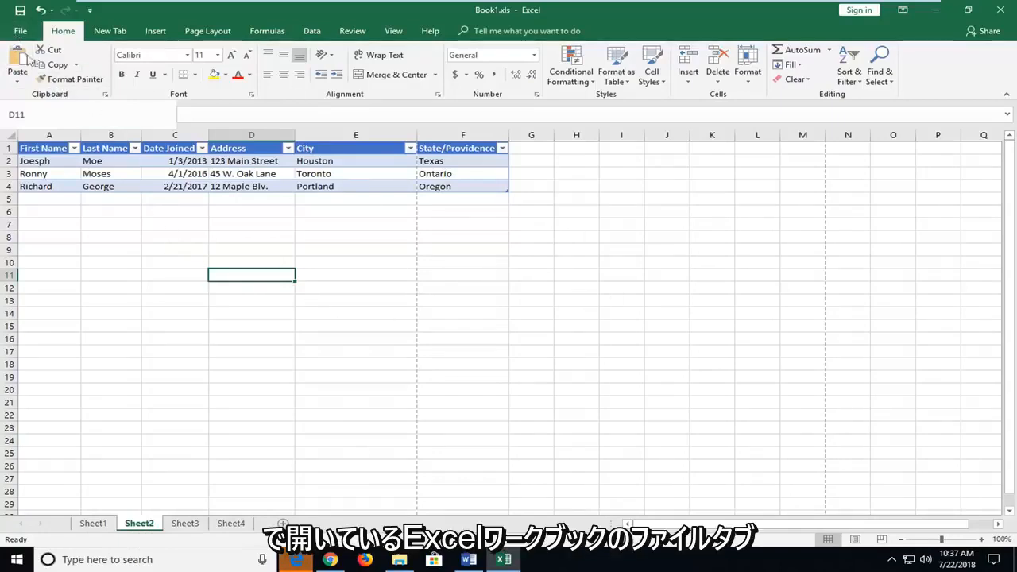
# Go to the File backstage Info page for the Book1 workbook
pyautogui.click(12, 30)
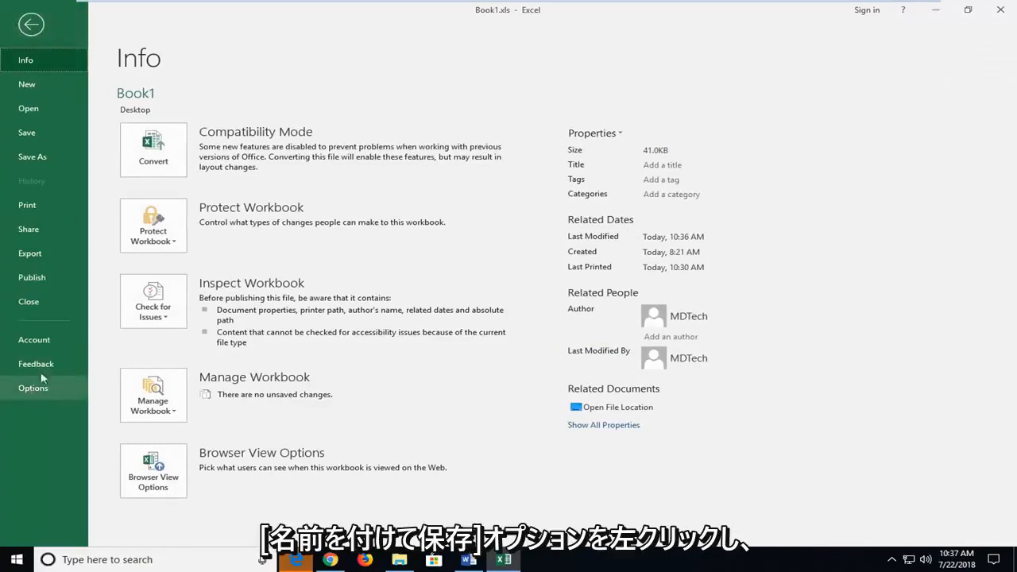
pyautogui.moveTo(32, 157)
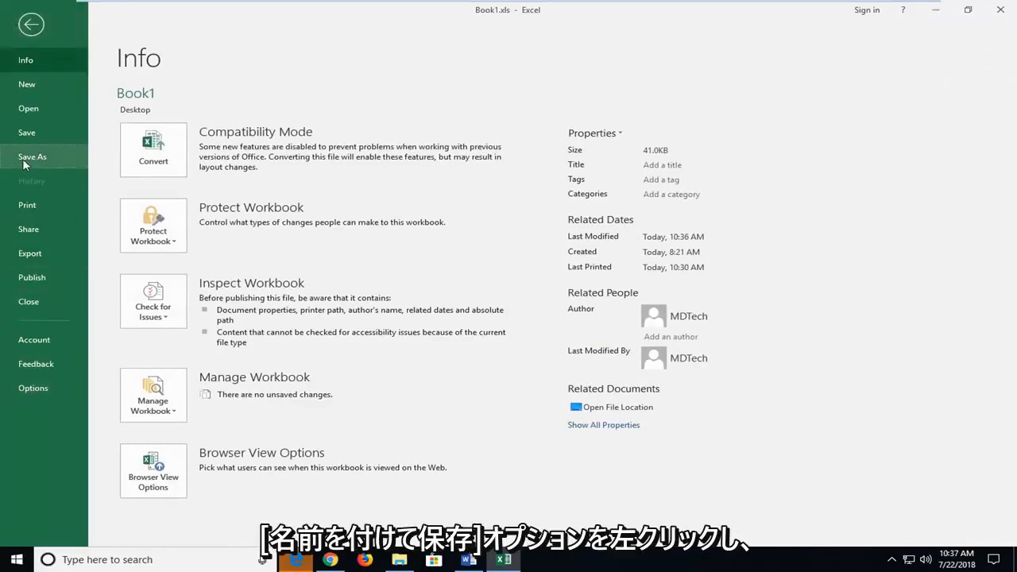
# Begin Save As with the Desktop folder as the destination for Book1.xls
pyautogui.click(32, 158)
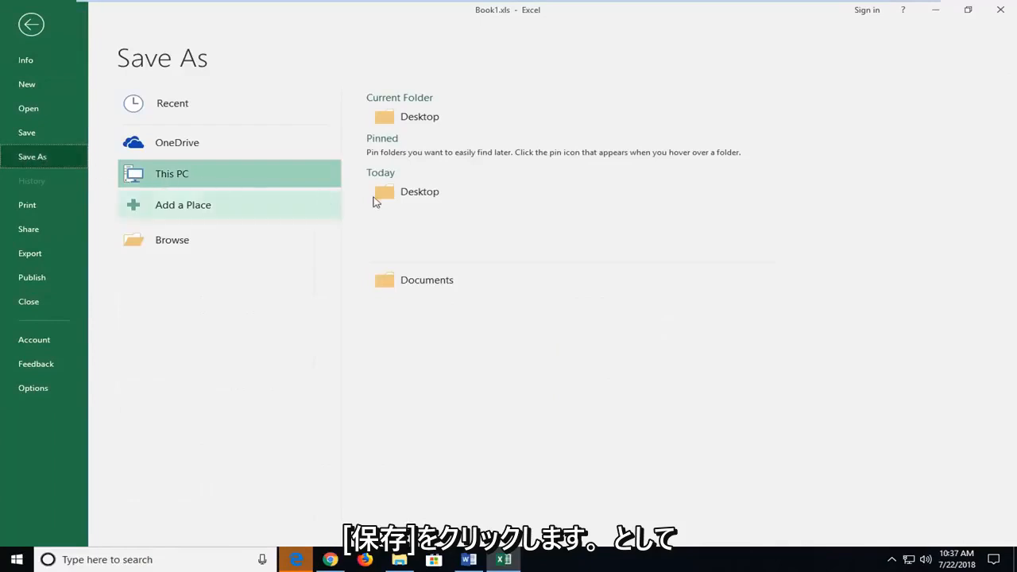
pyautogui.moveTo(432, 191)
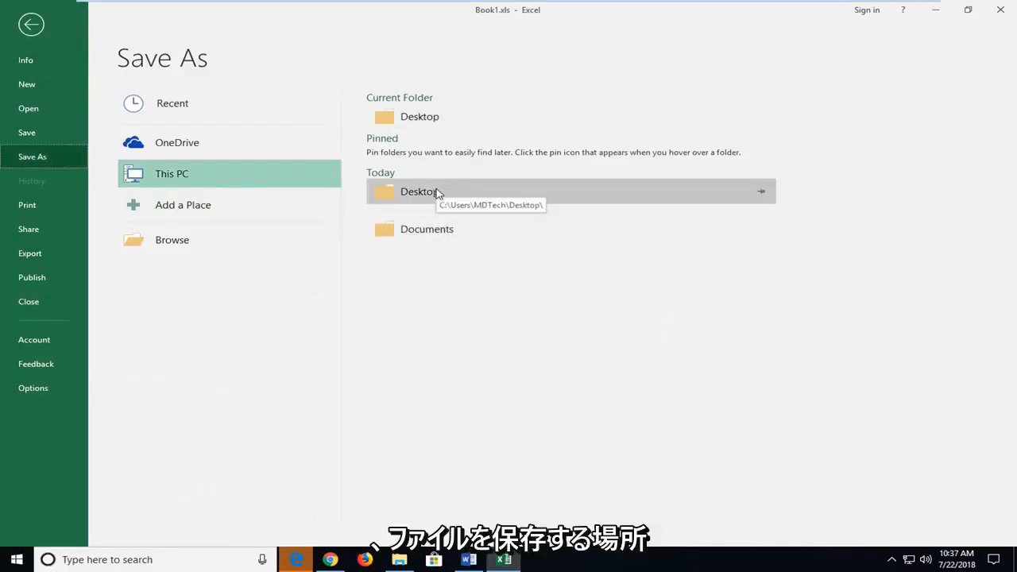
pyautogui.click(419, 191)
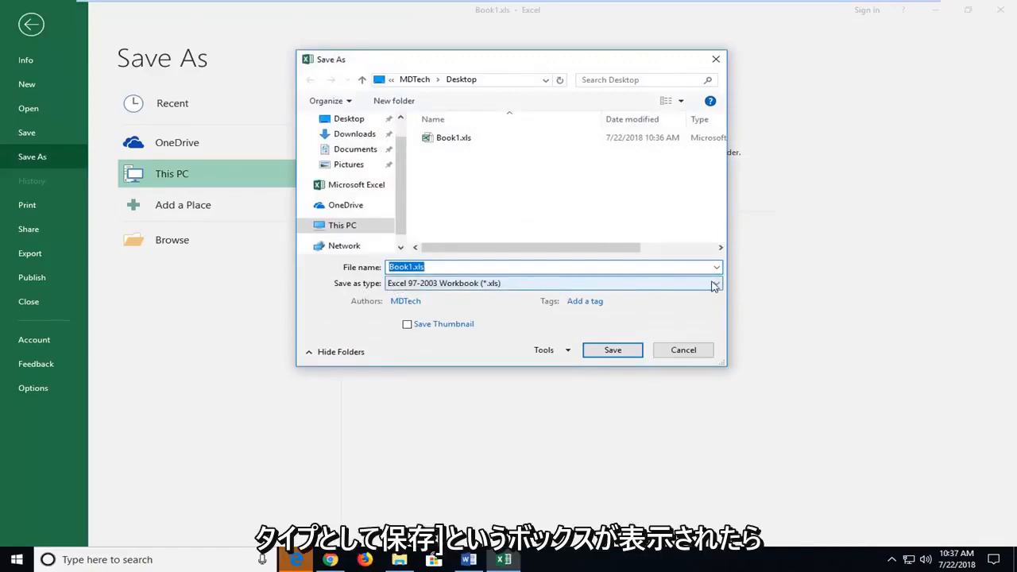
# Show the Save as type list of available file formats
pyautogui.click(714, 283)
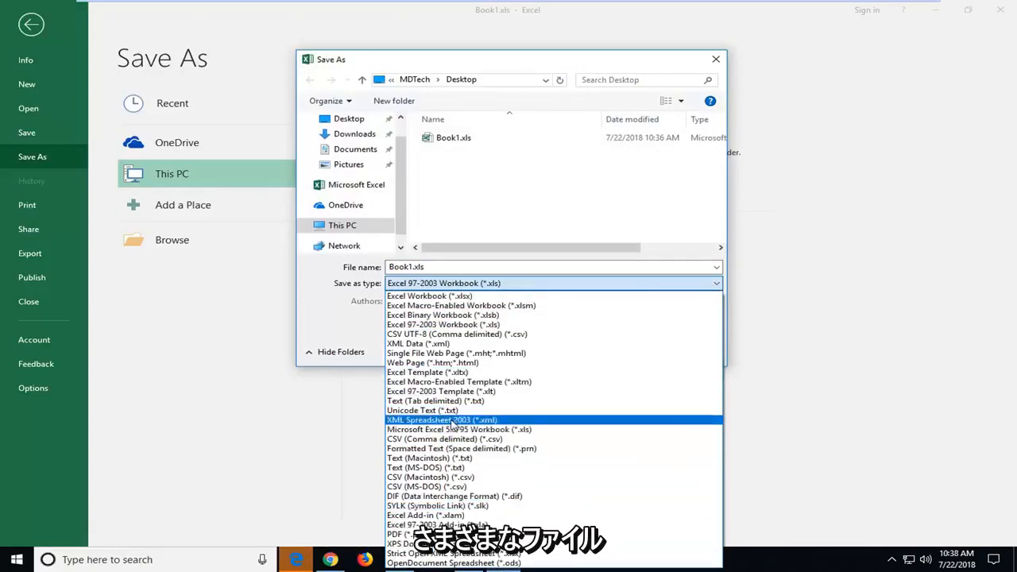
pyautogui.moveTo(438, 314)
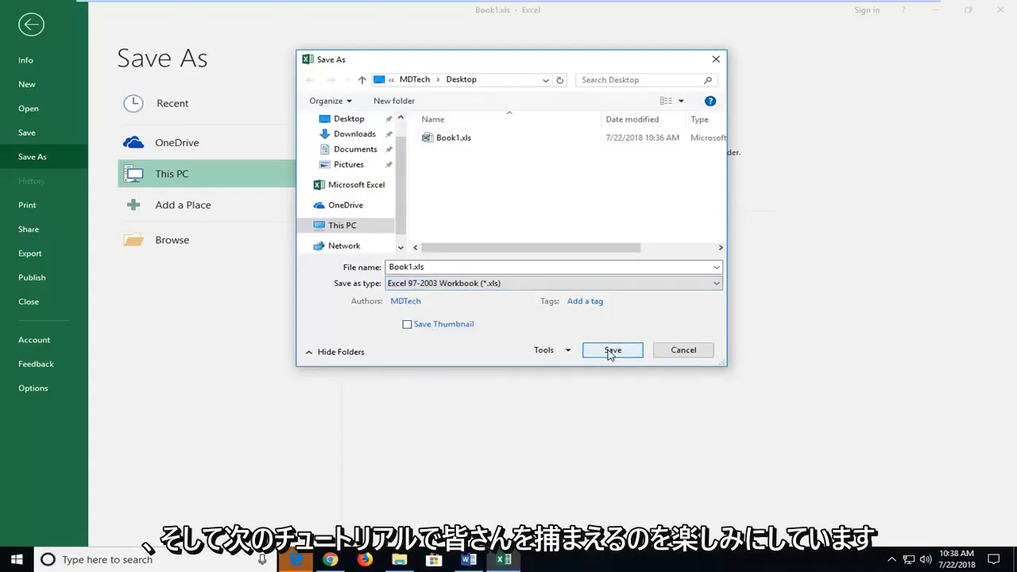
# Save Book1.xls to the Desktop as an Excel 97-2003 Workbook
pyautogui.click(612, 349)
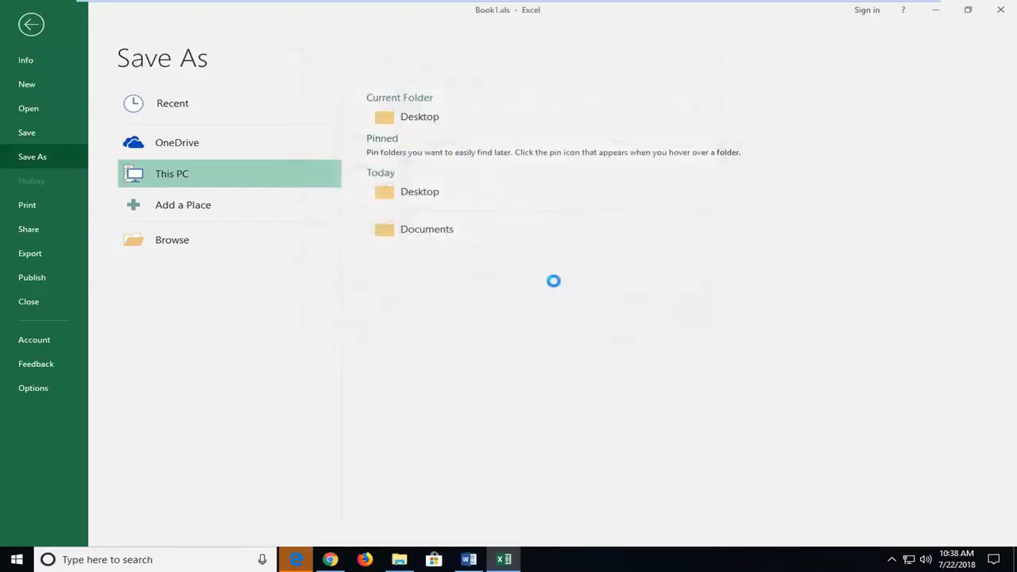